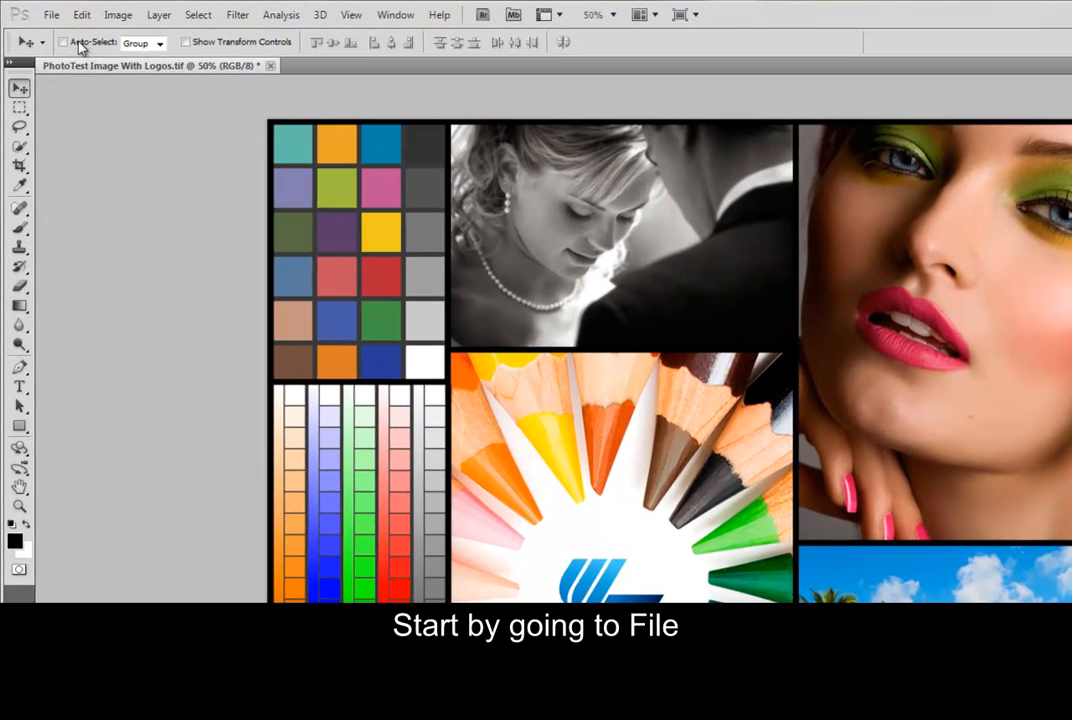
Open the Print dialog for the collage from the File menu
{"action": "left_click", "coordinate": [50, 14]}
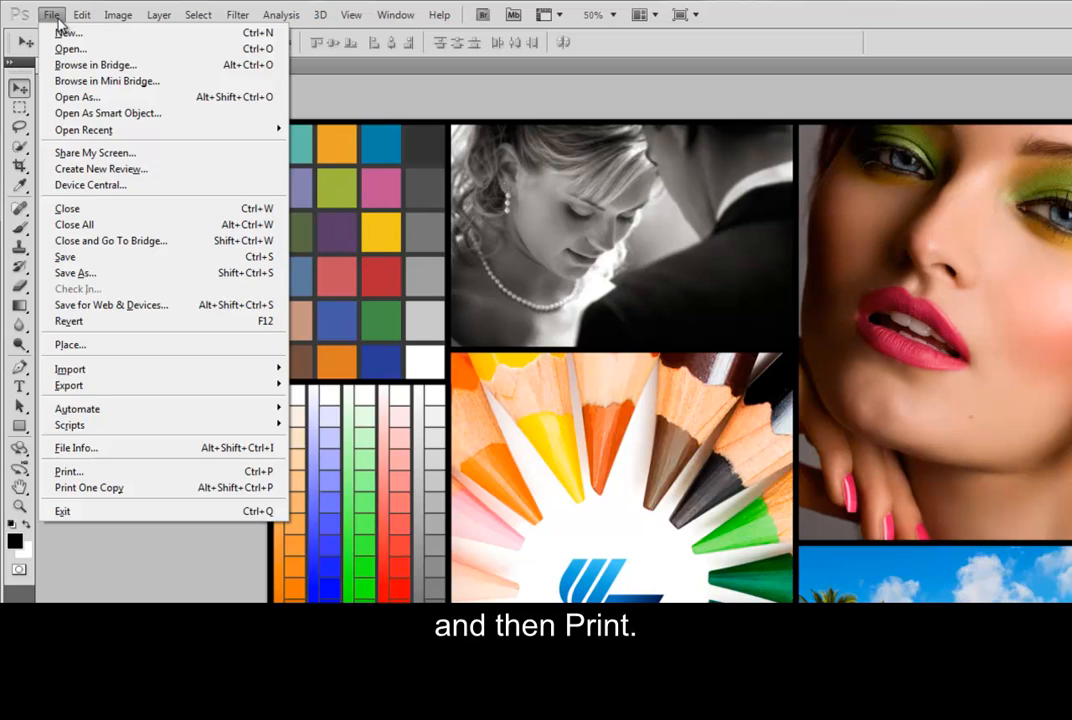
{"action": "mouse_move", "coordinate": [80, 471]}
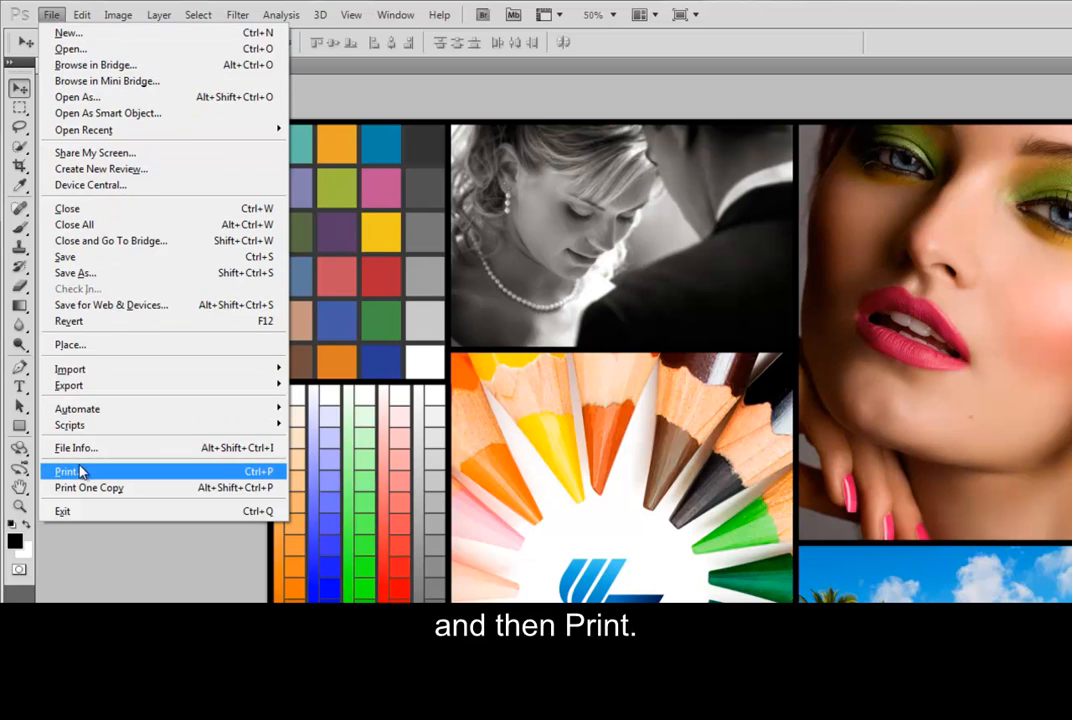
{"action": "left_click", "coordinate": [67, 471]}
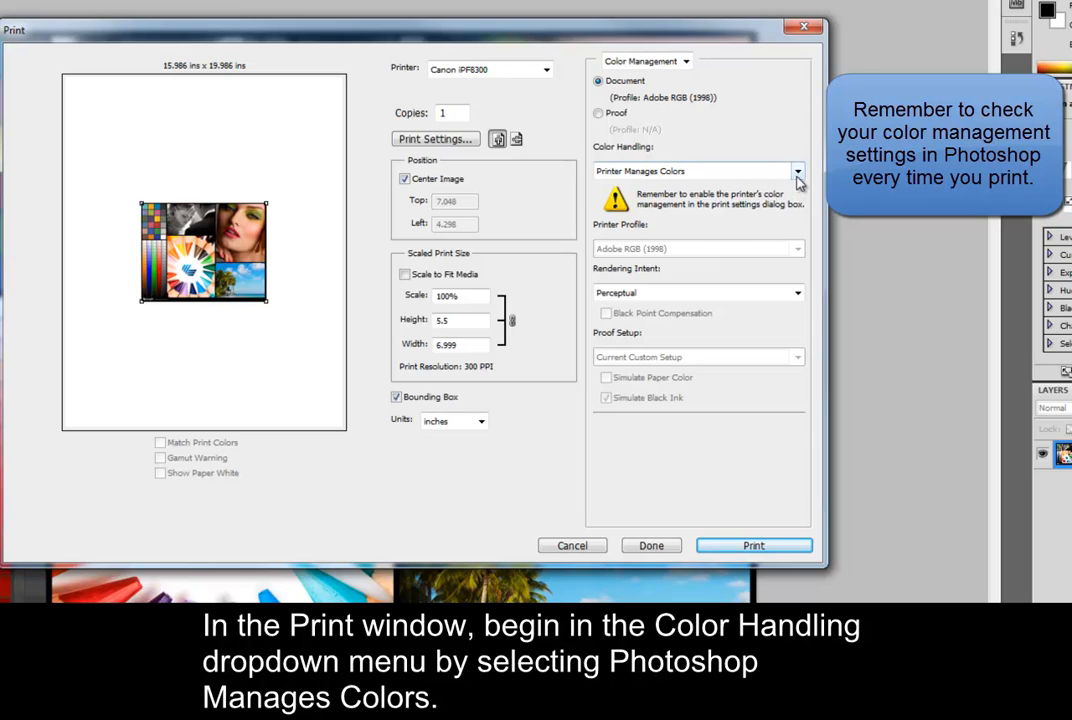
Let Photoshop manage colors with the CanoniPFX300_LJ_Sunset_eSatin_PL profile and Perceptual rendering intent
{"action": "left_click", "coordinate": [797, 171]}
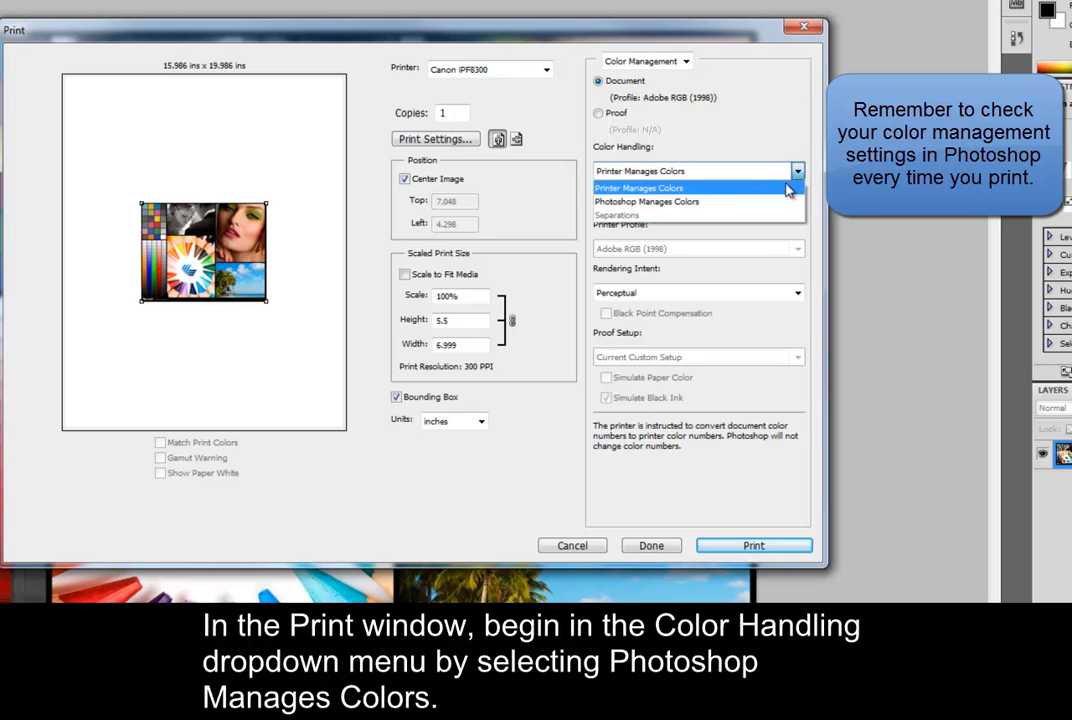
{"action": "left_click", "coordinate": [646, 201]}
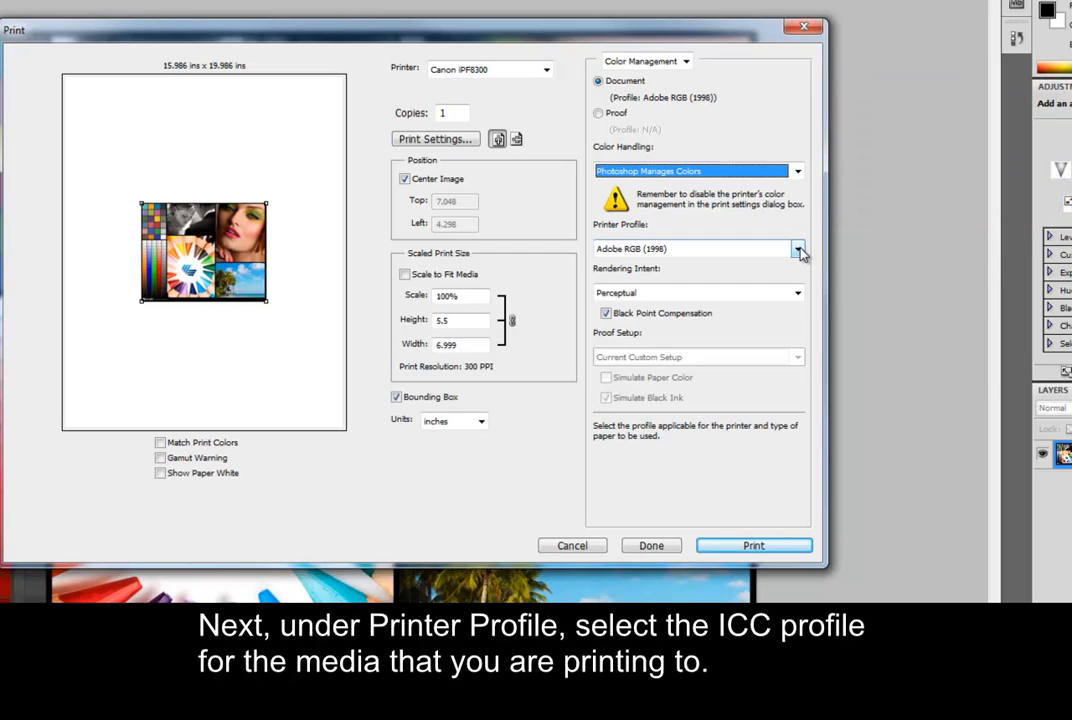
{"action": "left_click", "coordinate": [798, 248]}
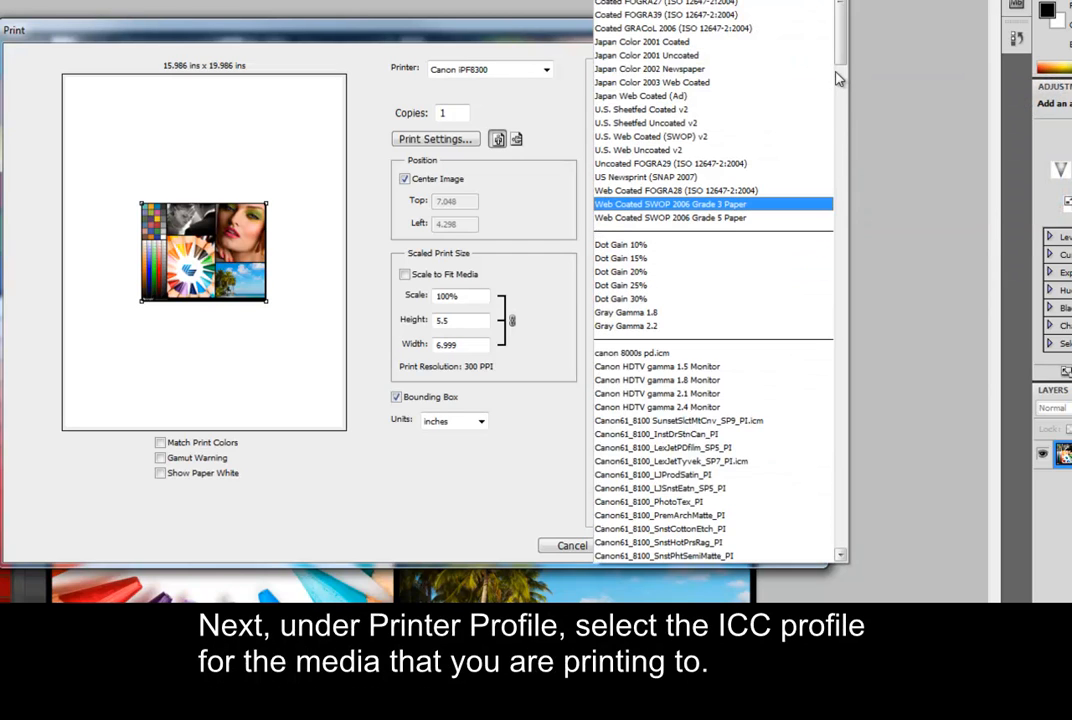
{"action": "scroll", "scroll_direction": "down", "scroll_amount": 3}
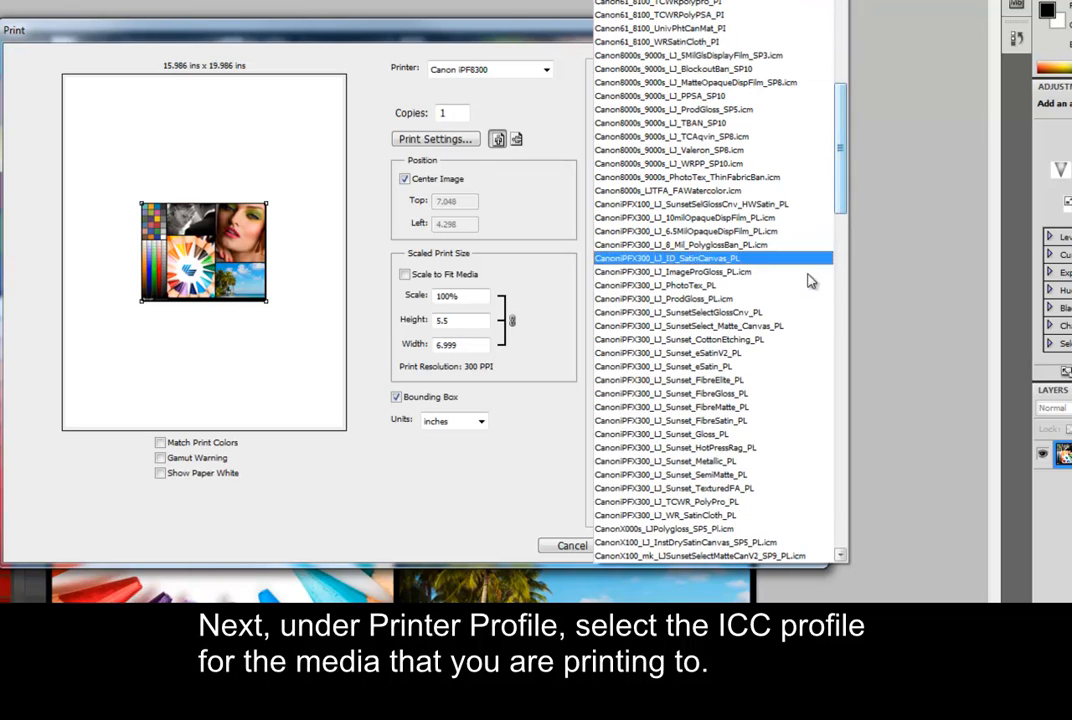
{"action": "left_click", "coordinate": [663, 353]}
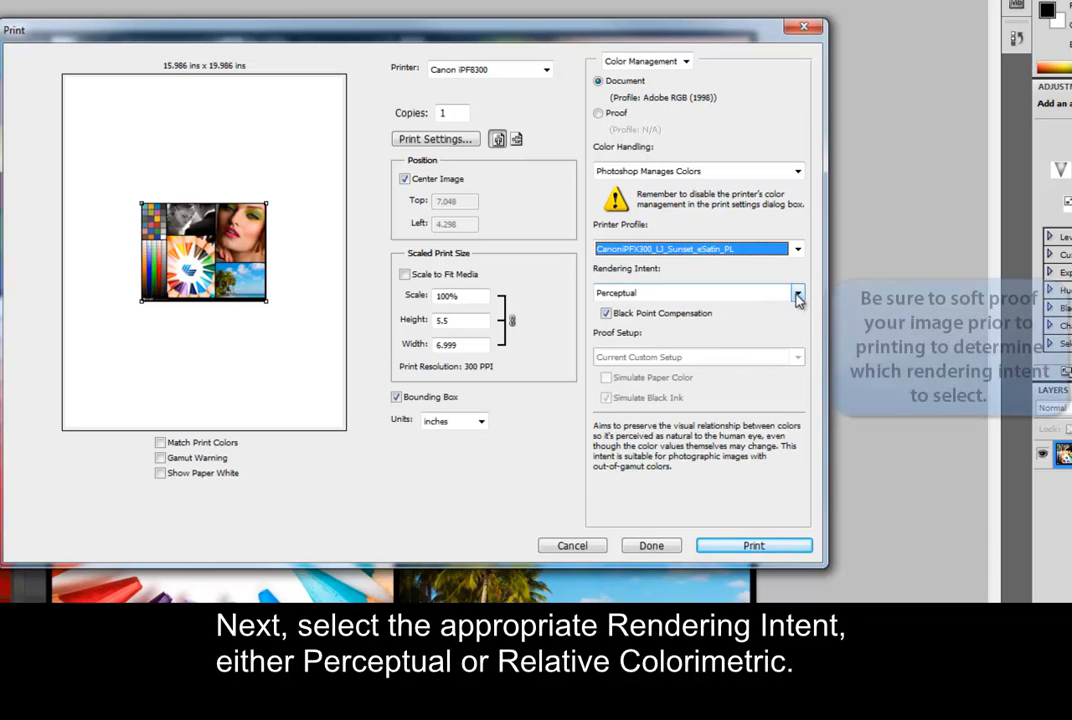
{"action": "left_click", "coordinate": [797, 293]}
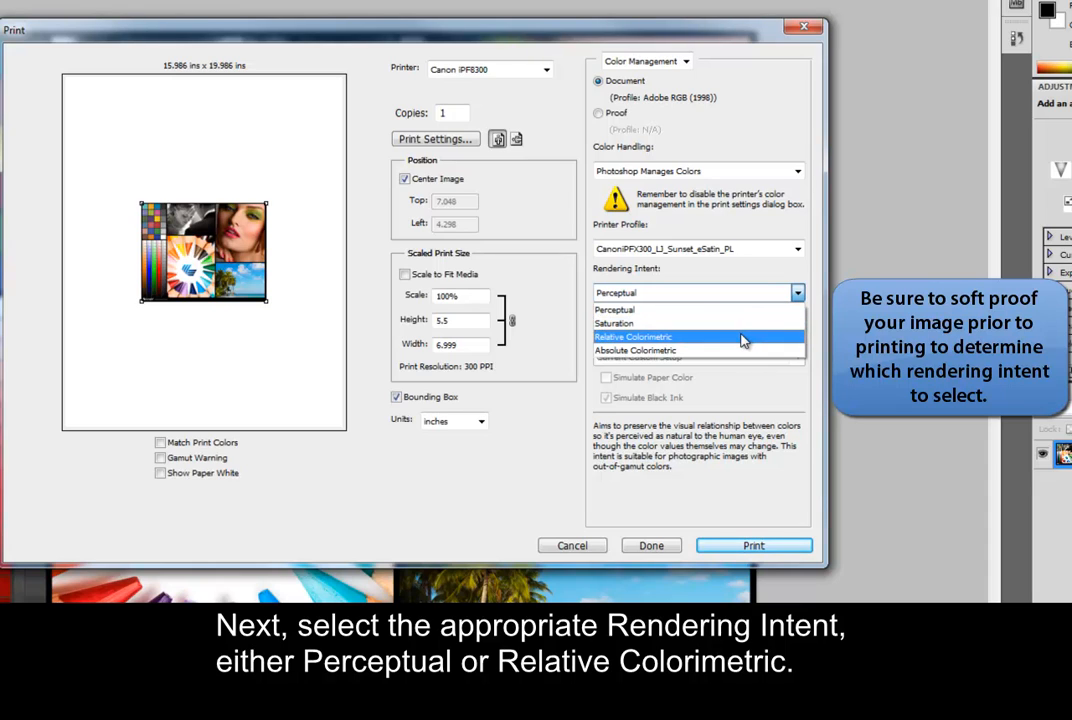
{"action": "mouse_move", "coordinate": [700, 309]}
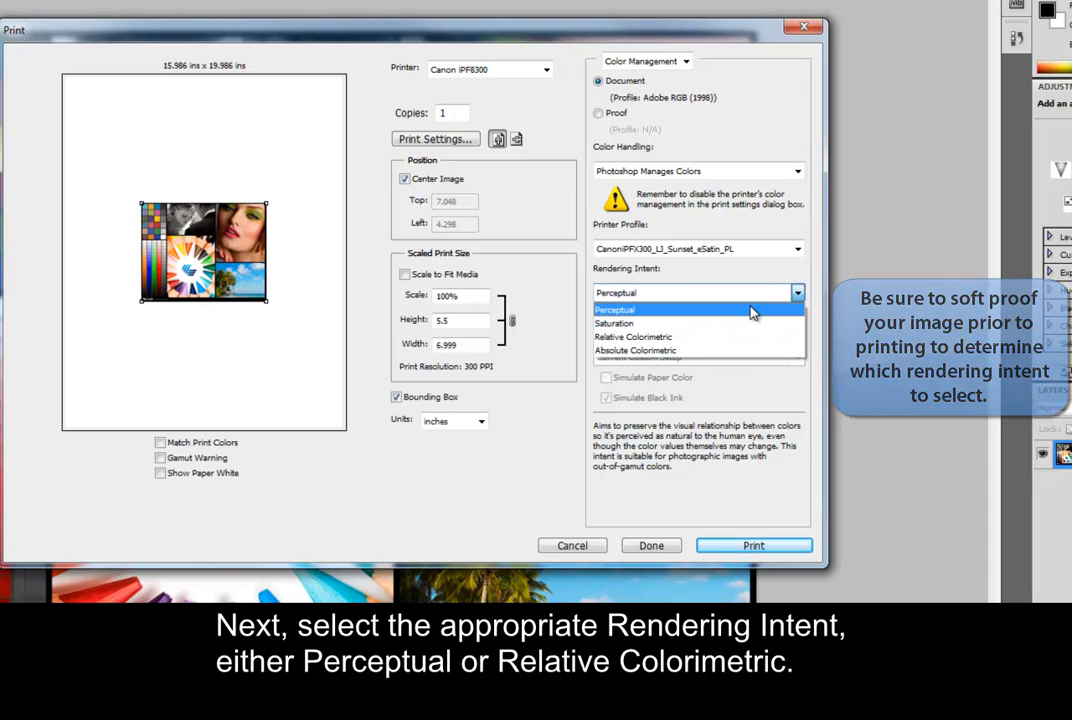
{"action": "left_click", "coordinate": [614, 309]}
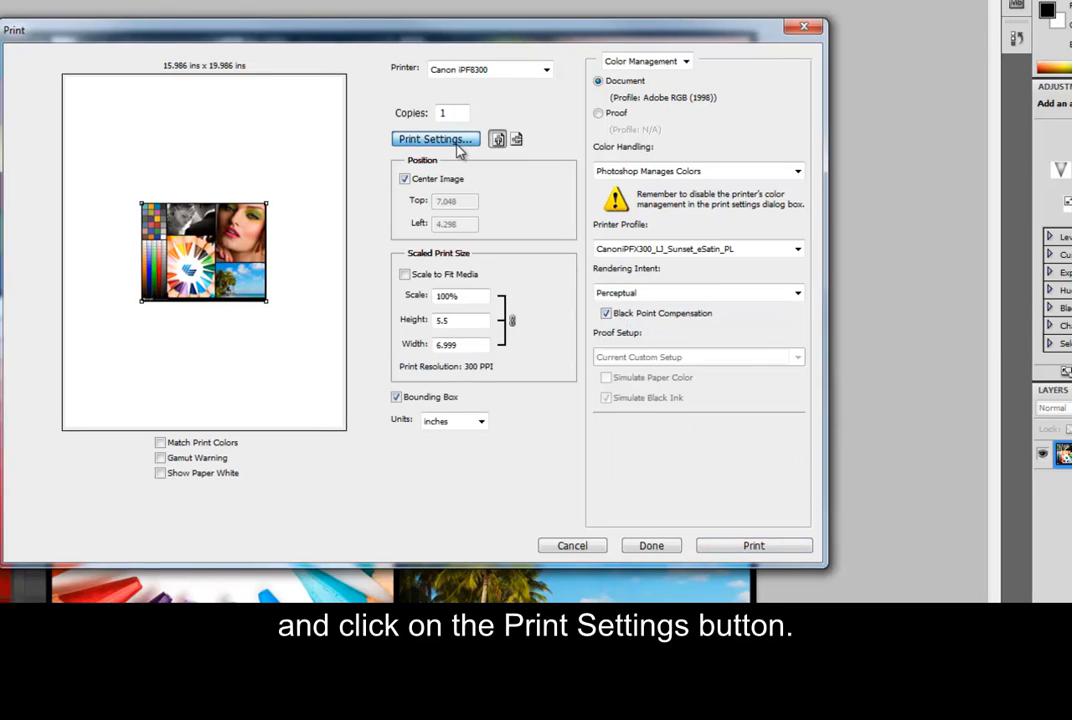
In the driver, choose LJ Sunset eSatin, Highest quality, High-Precision Photographs, and no color correction
{"action": "left_click", "coordinate": [435, 139]}
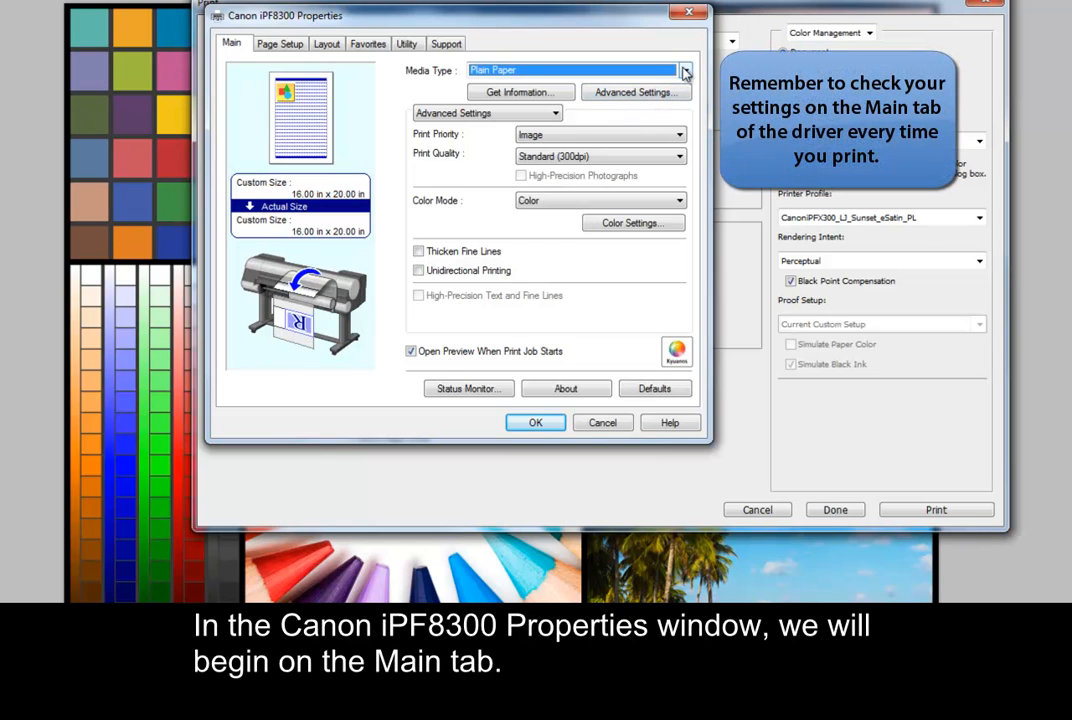
{"action": "left_click", "coordinate": [684, 70]}
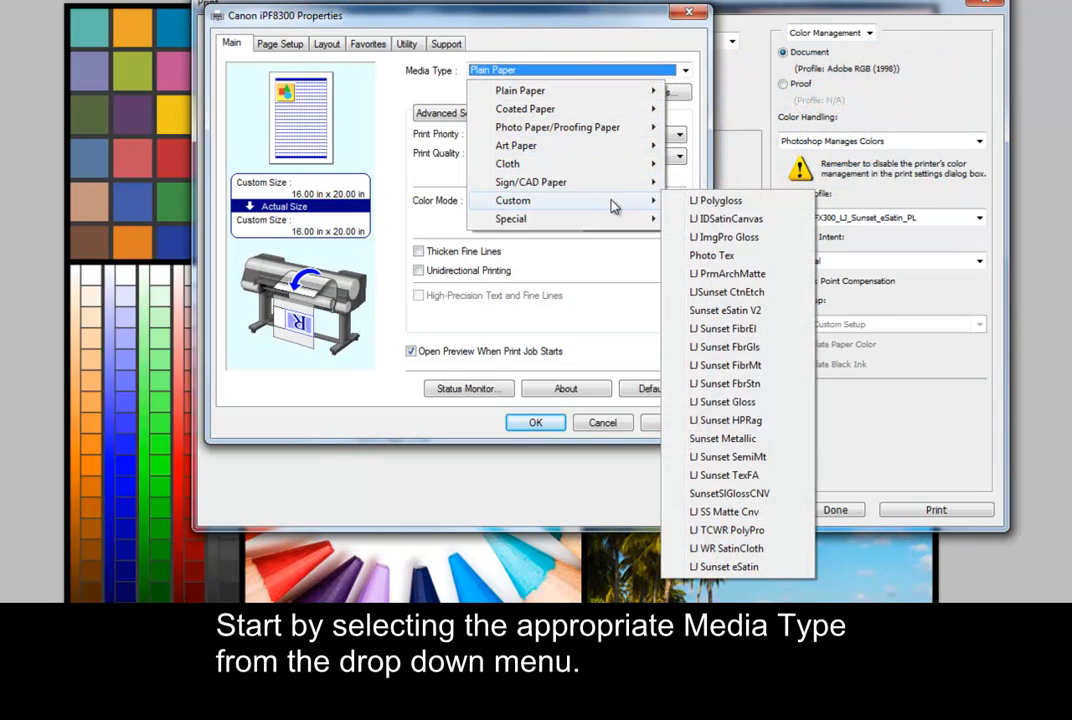
{"action": "mouse_move", "coordinate": [715, 201]}
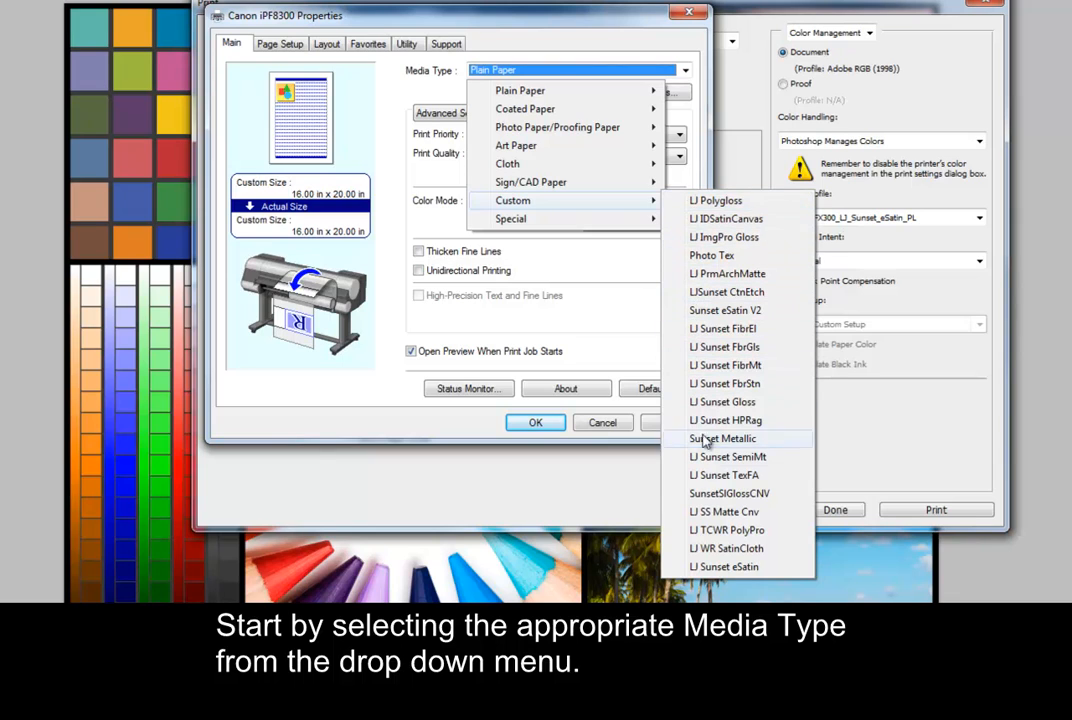
{"action": "mouse_move", "coordinate": [723, 566]}
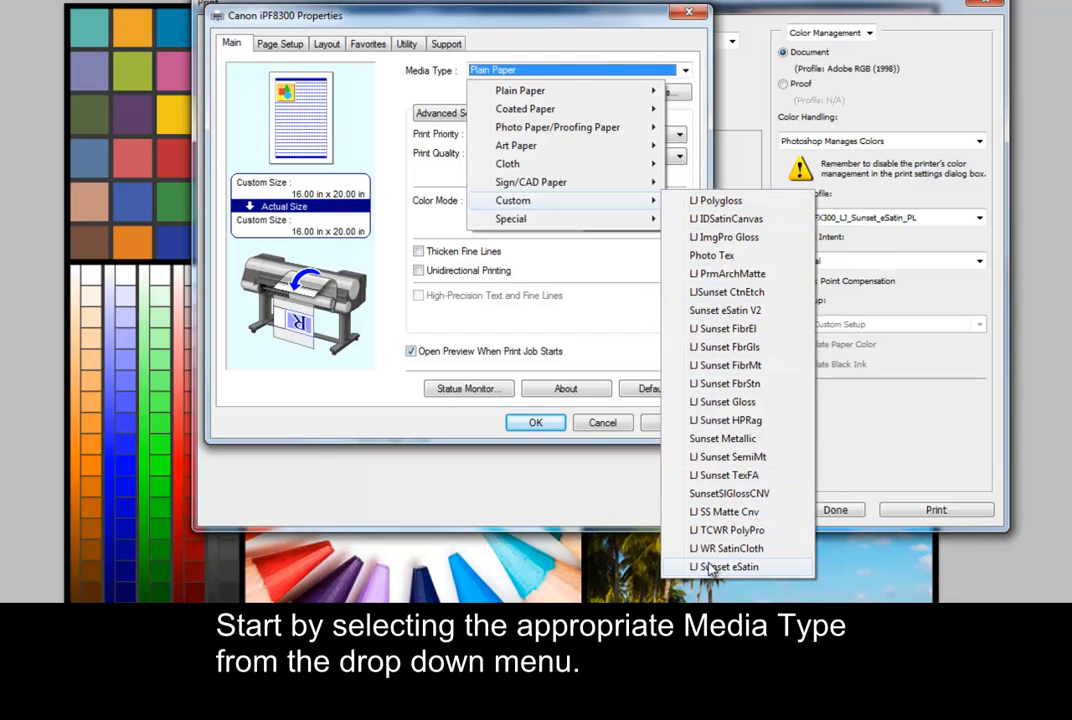
{"action": "left_click", "coordinate": [724, 566]}
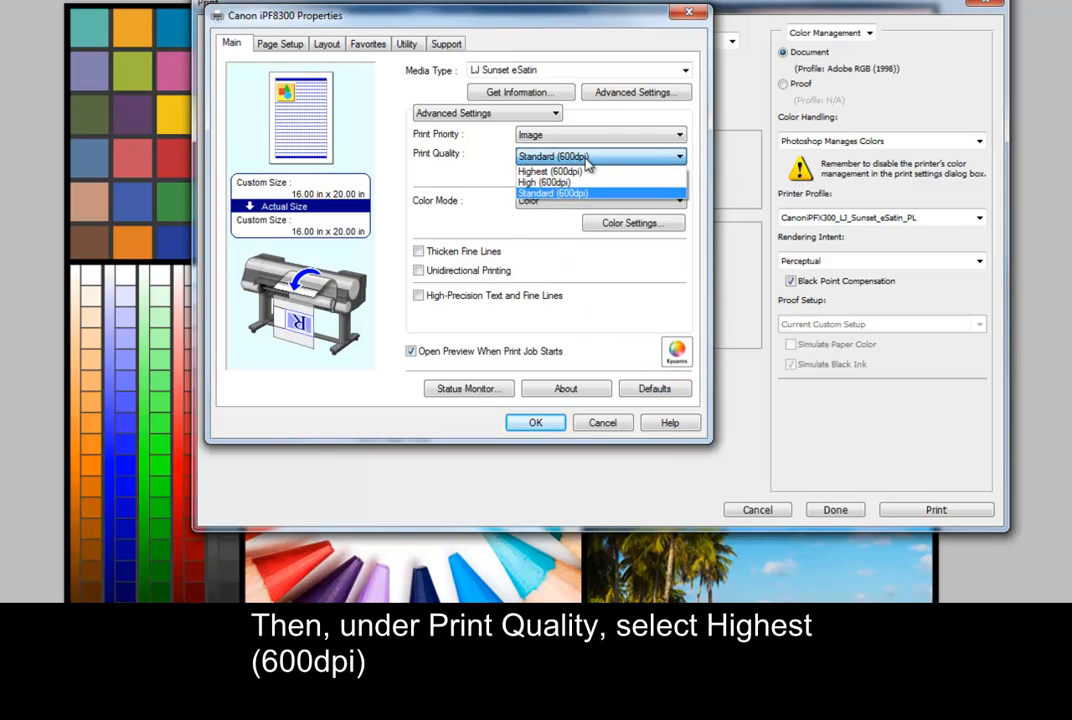
{"action": "left_click", "coordinate": [549, 171]}
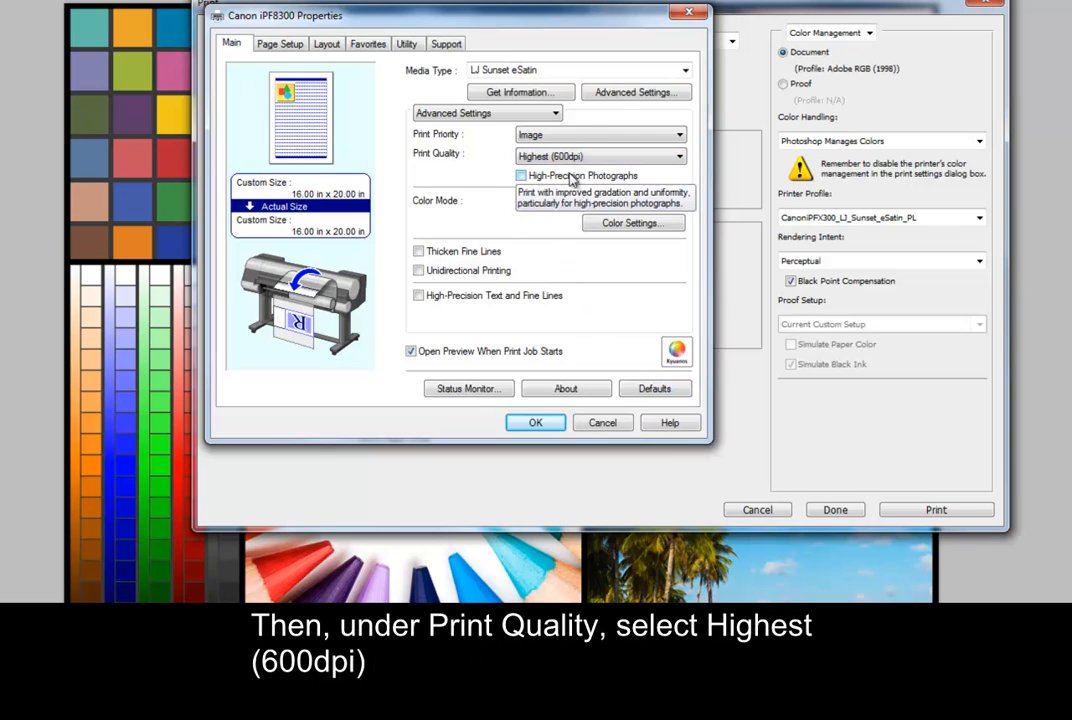
{"action": "left_click", "coordinate": [519, 175]}
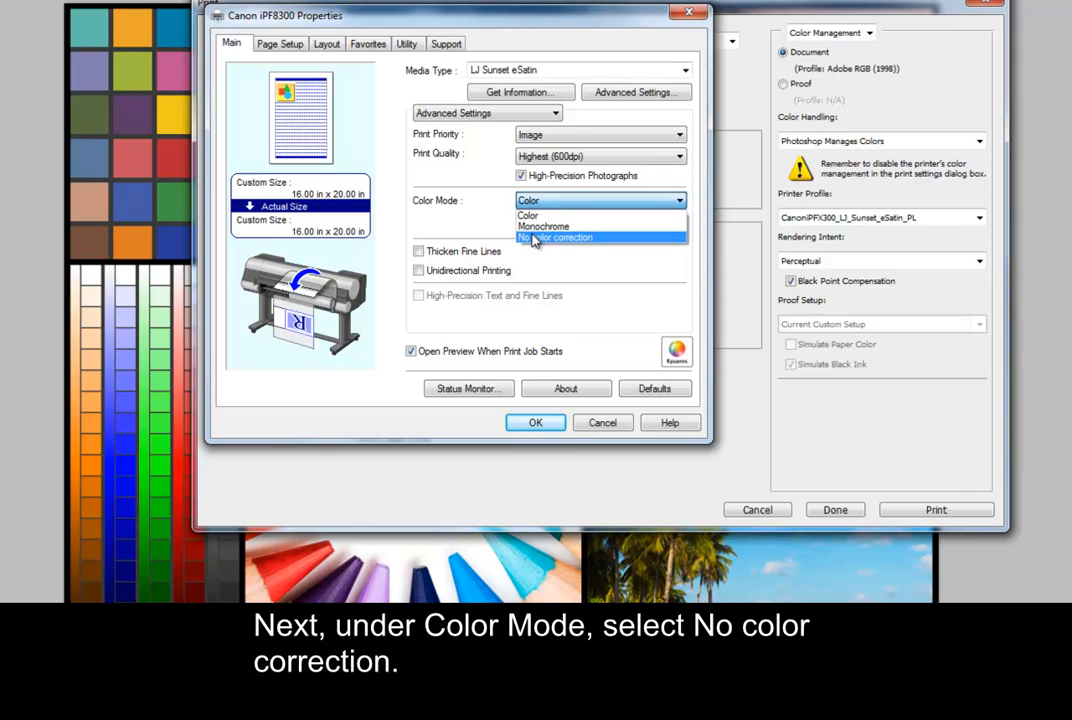
{"action": "left_click", "coordinate": [555, 237]}
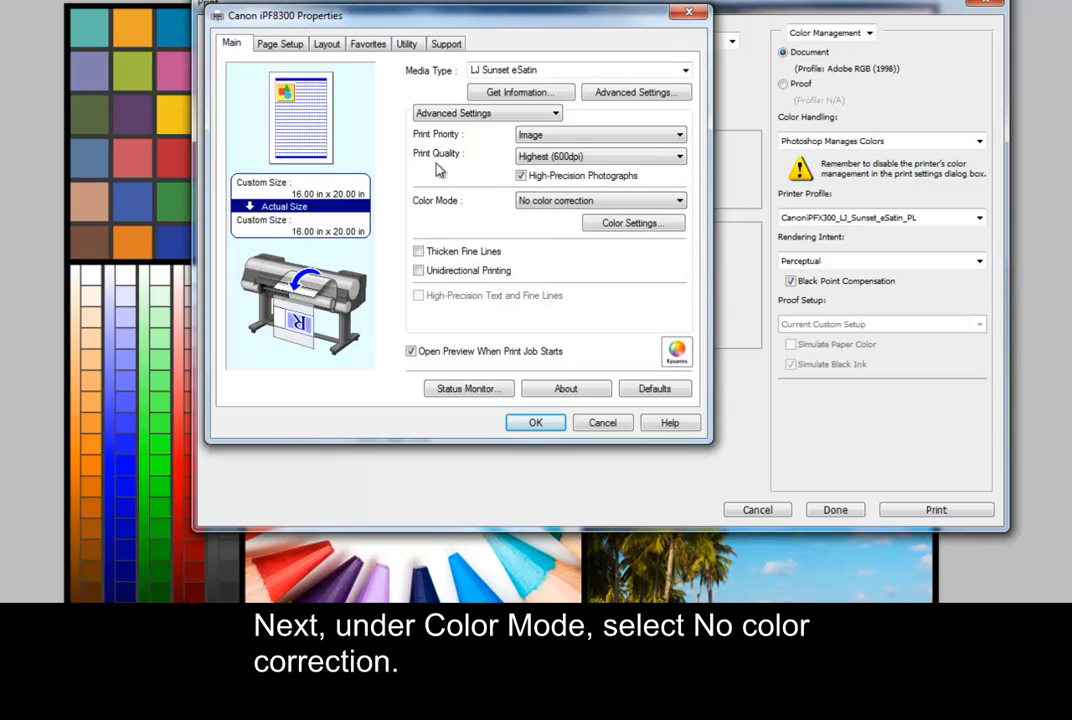
Define a custom 10 × 8 inch page size on the Page Setup tab
{"action": "left_click", "coordinate": [280, 43]}
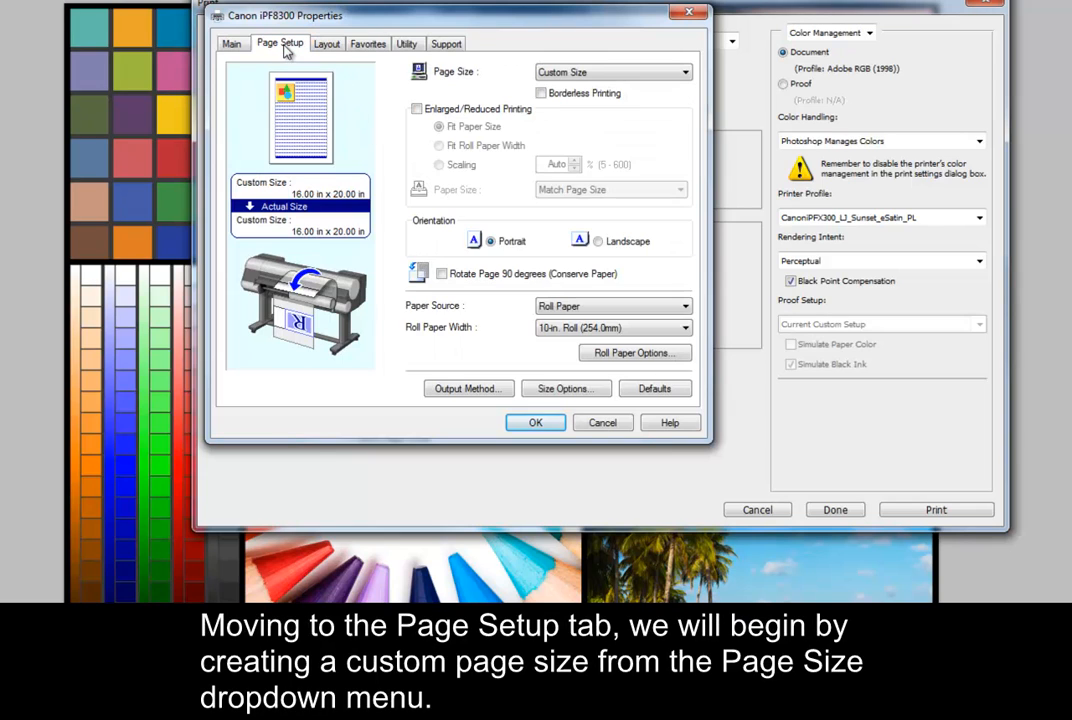
{"action": "mouse_move", "coordinate": [308, 57]}
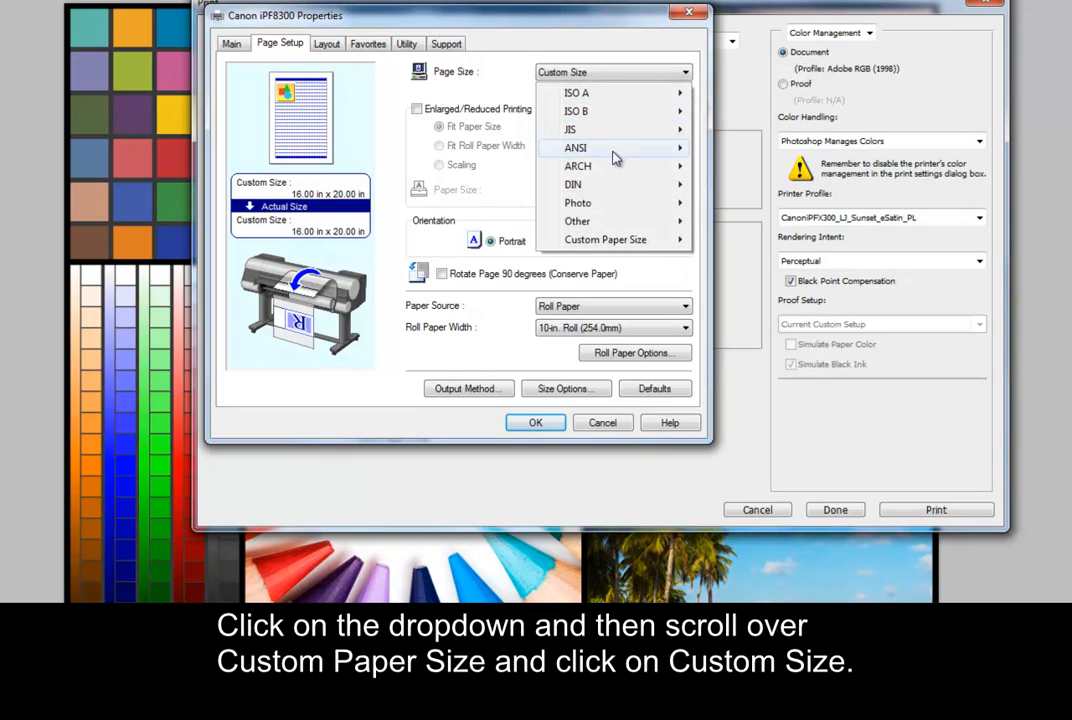
{"action": "mouse_move", "coordinate": [605, 239]}
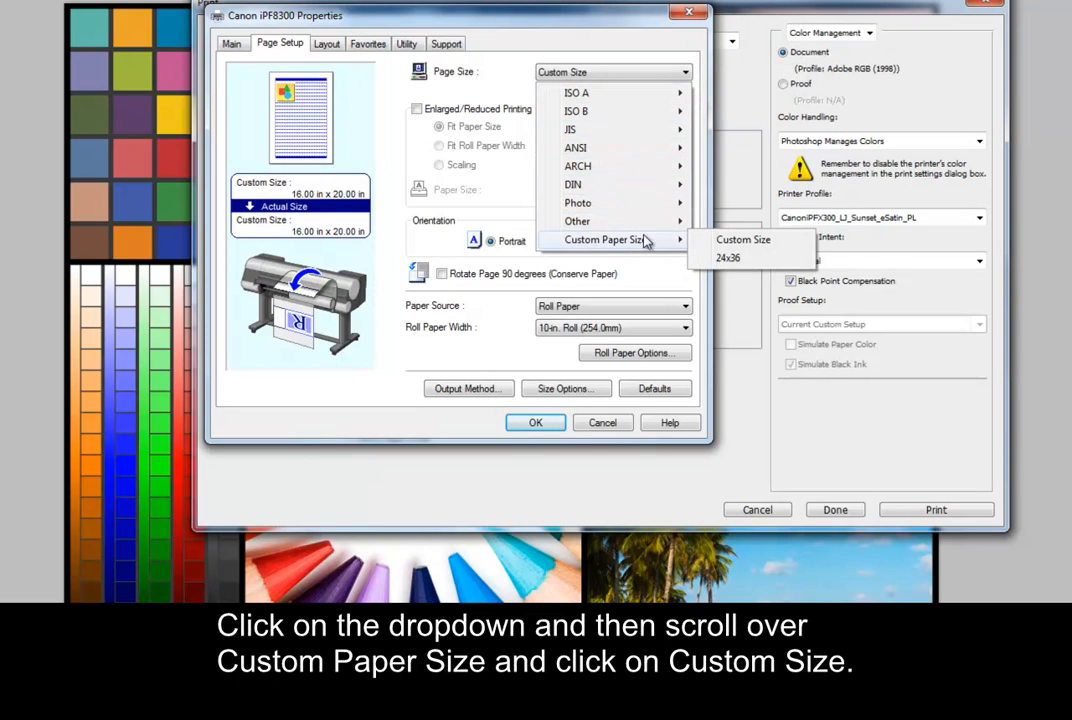
{"action": "left_click", "coordinate": [743, 239]}
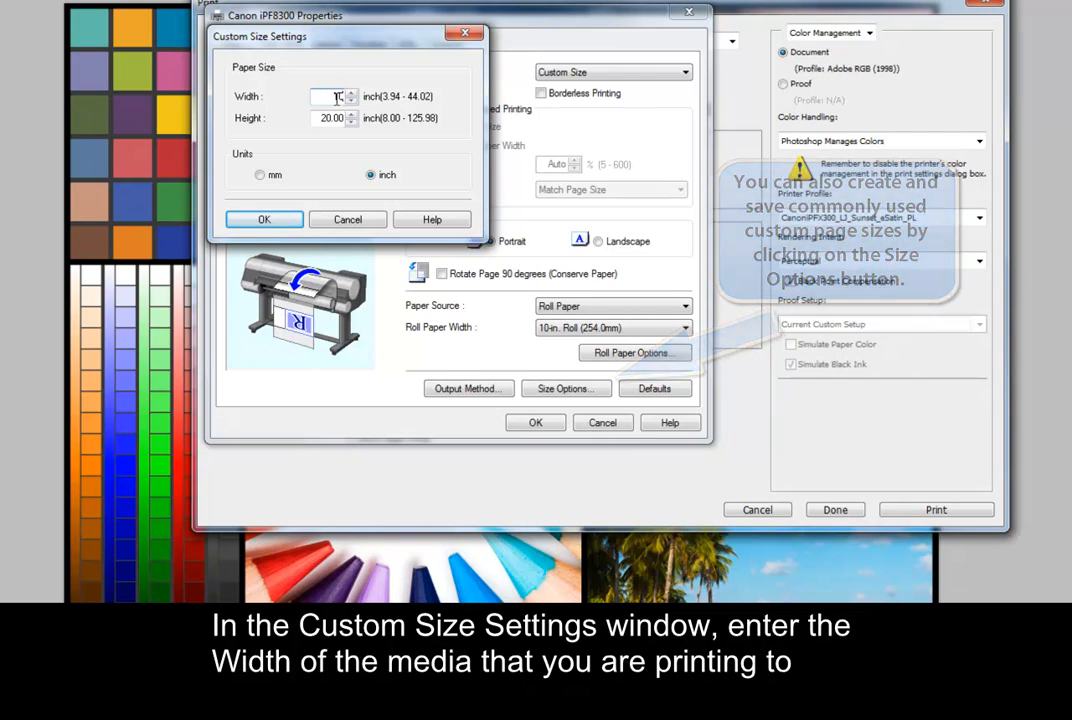
{"action": "type", "text": "10"}
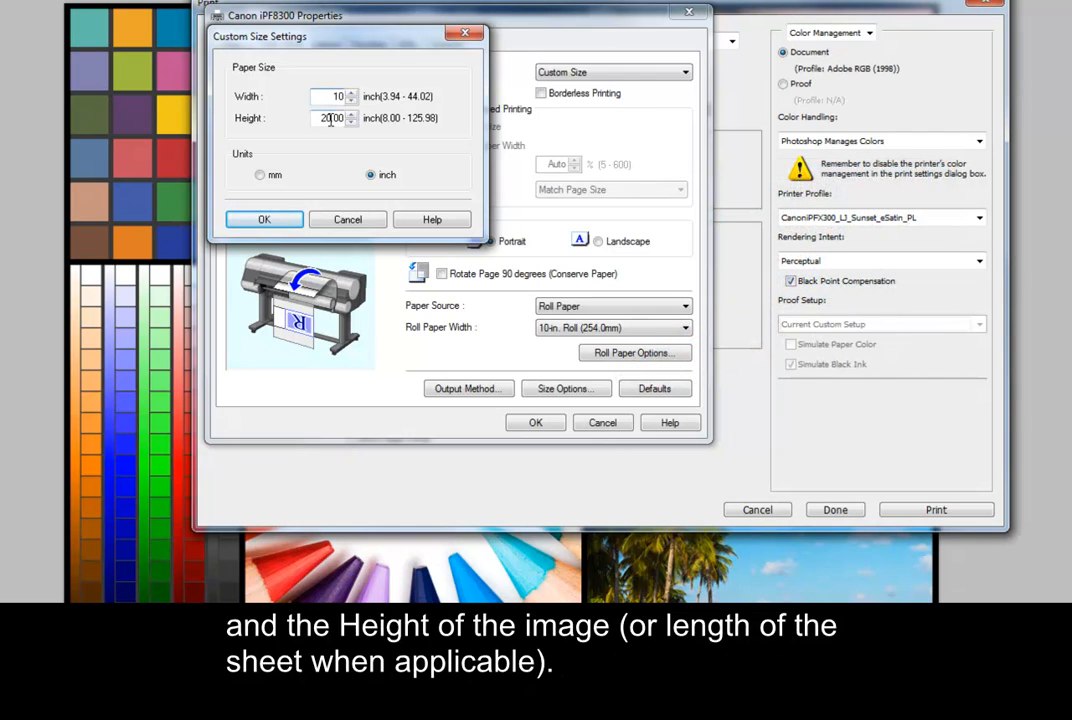
{"action": "triple_click", "coordinate": [333, 118]}
{"action": "type", "text": "8"}
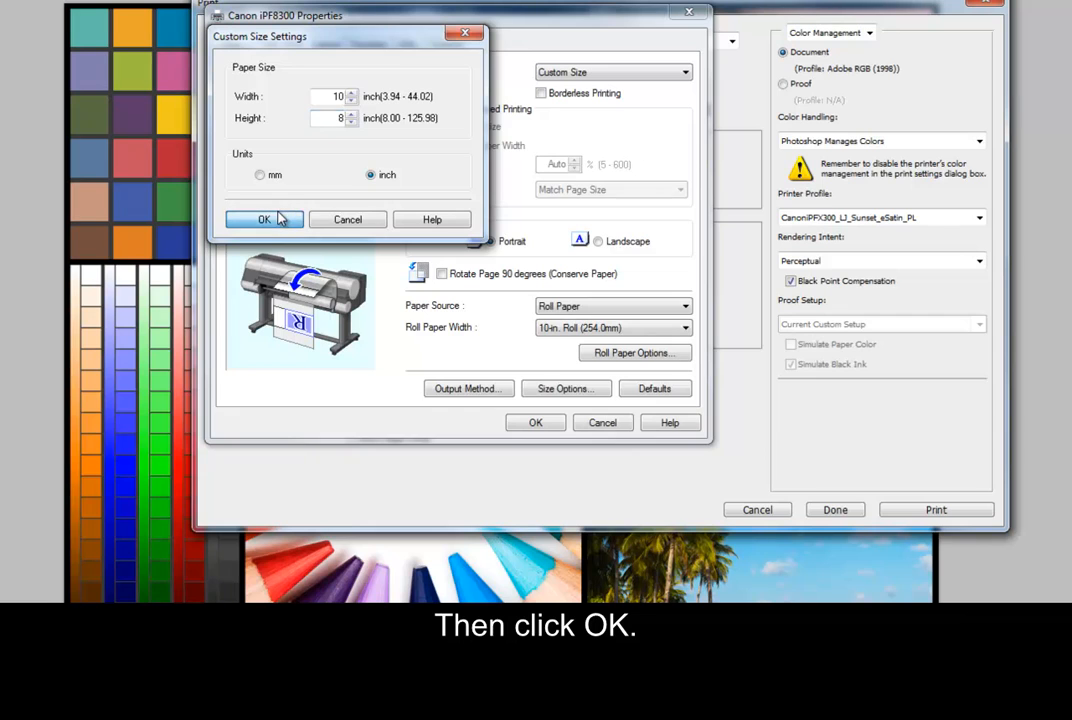
{"action": "left_click", "coordinate": [264, 219]}
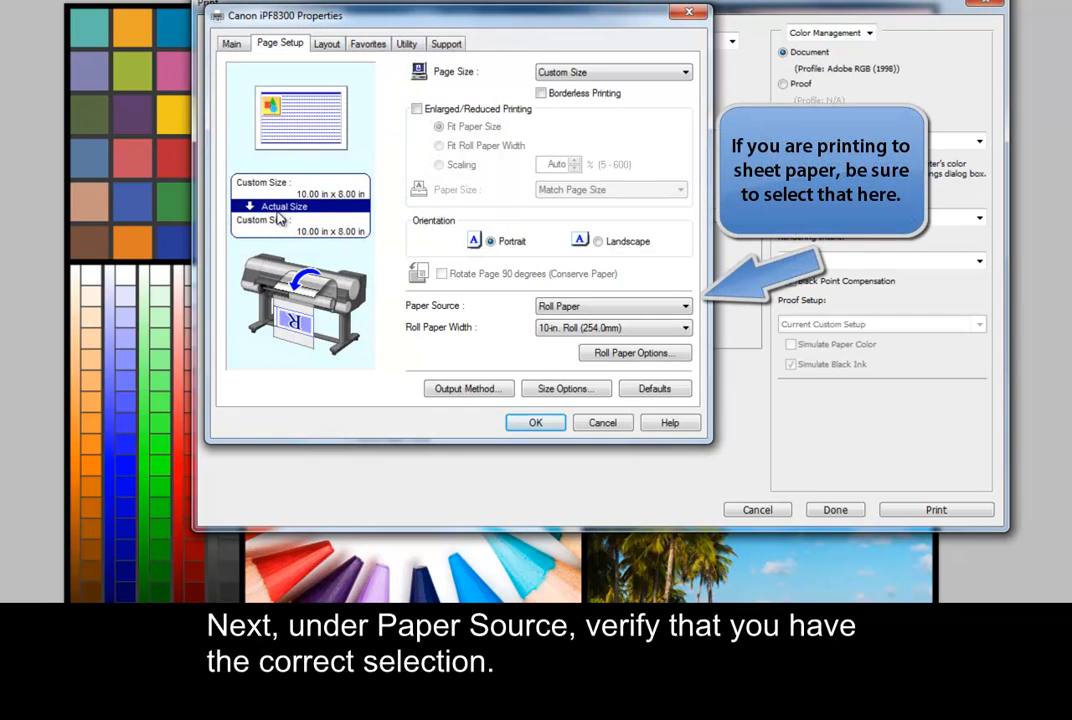
{"action": "mouse_move", "coordinate": [552, 305]}
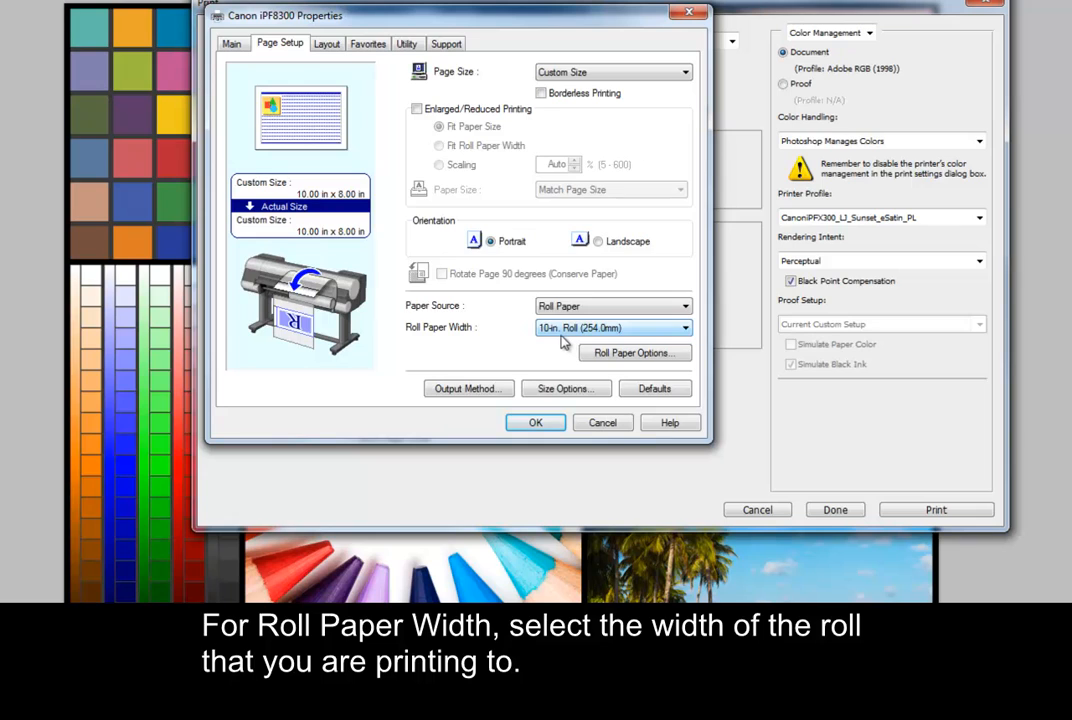
Keep the 10-inch roll with automatic cutting Yes and accept the driver settings
{"action": "left_click", "coordinate": [634, 352]}
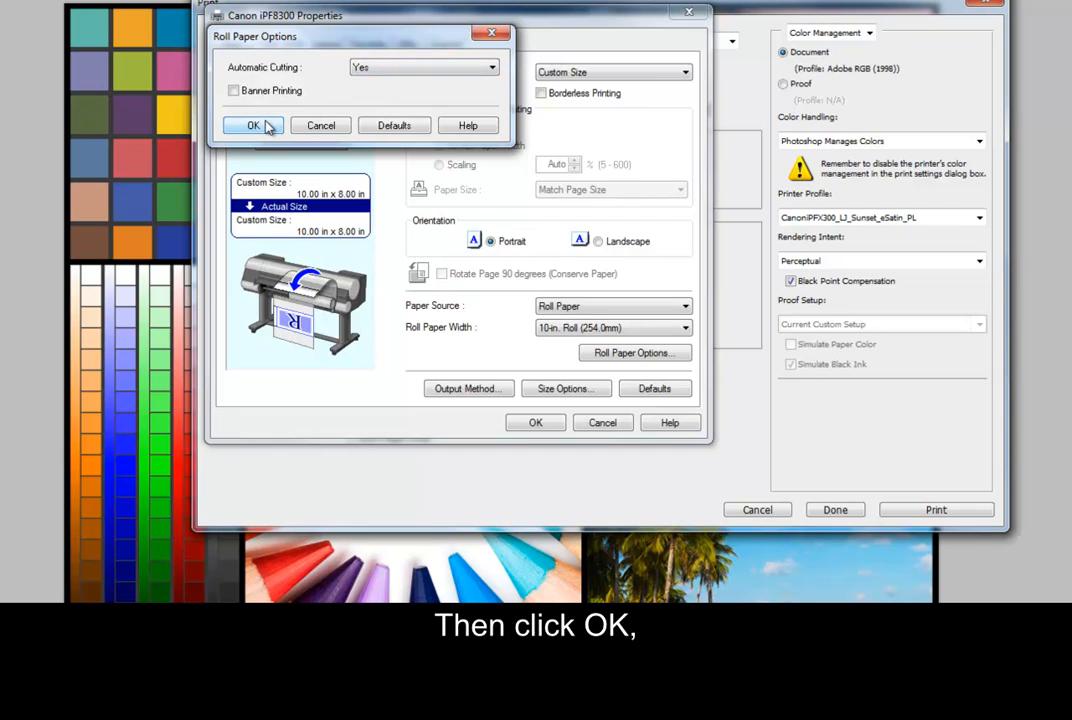
{"action": "left_click", "coordinate": [253, 125]}
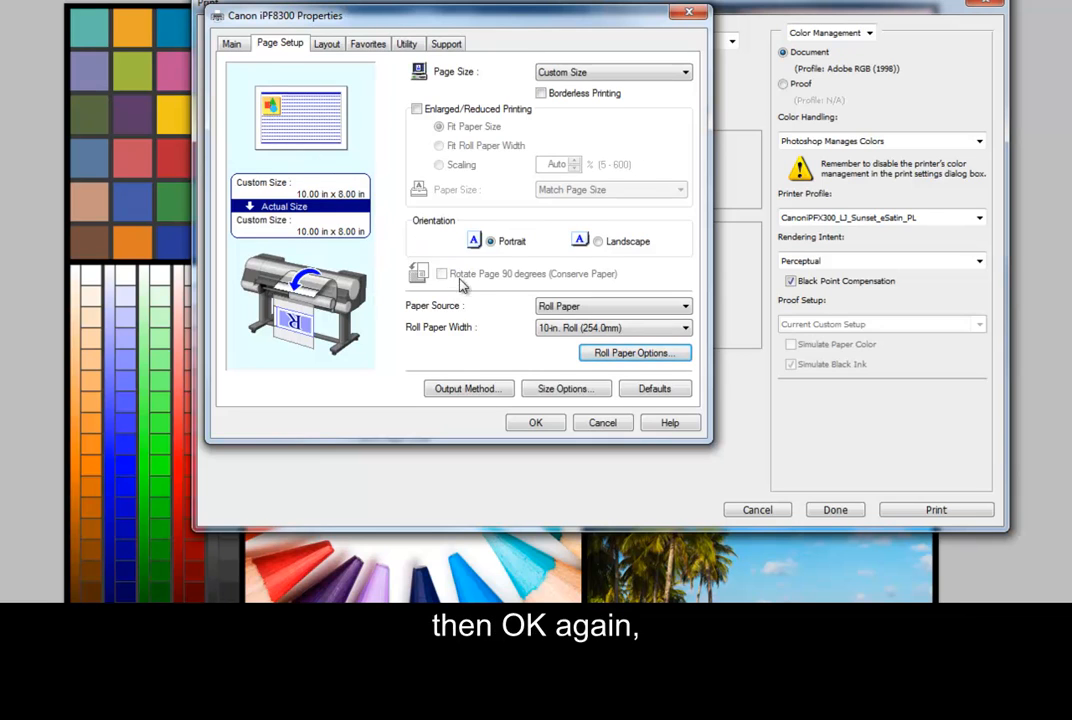
{"action": "left_click", "coordinate": [535, 422]}
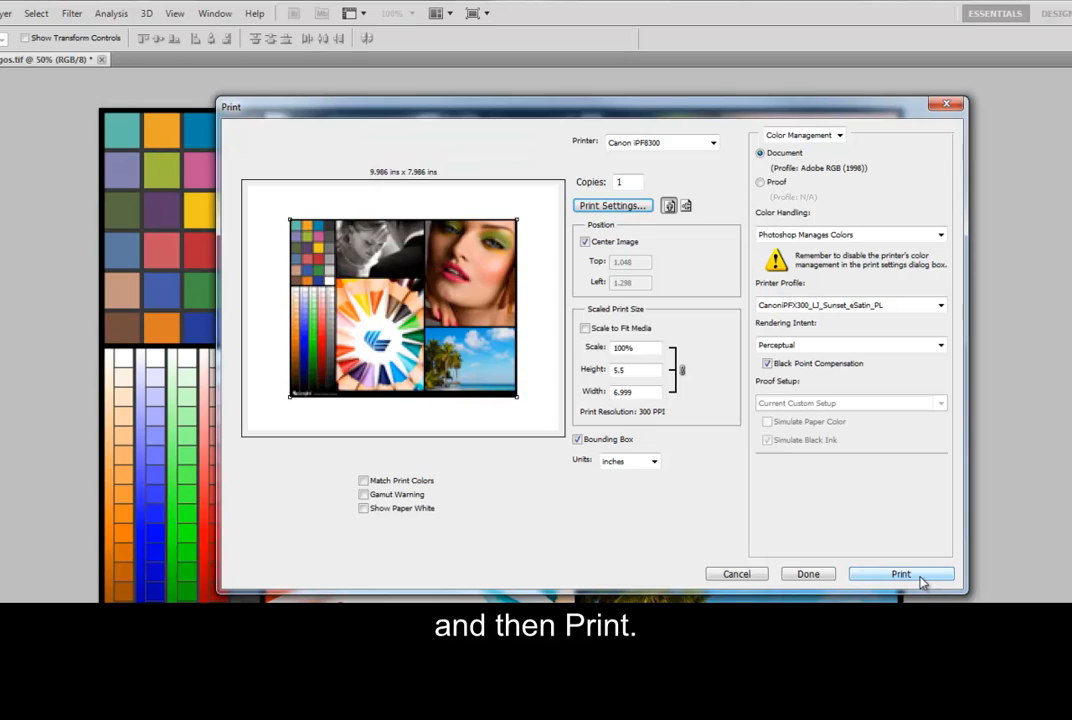
Send the collage to the Canon iPF8300 printer
{"action": "left_click", "coordinate": [899, 573]}
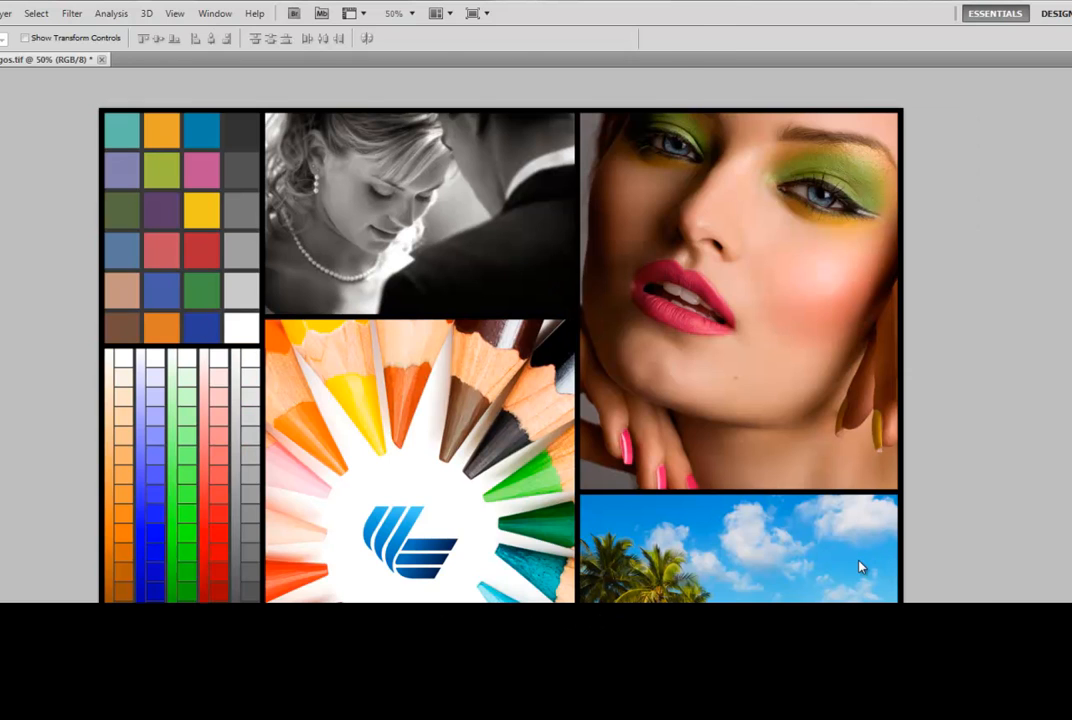